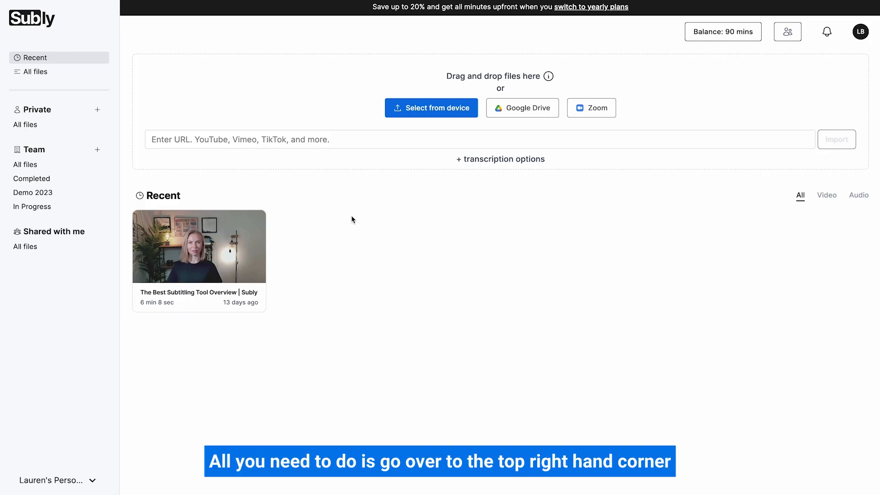
Step: Open the Manage teammates page, which shows one seat used by the owner
click(787, 31)
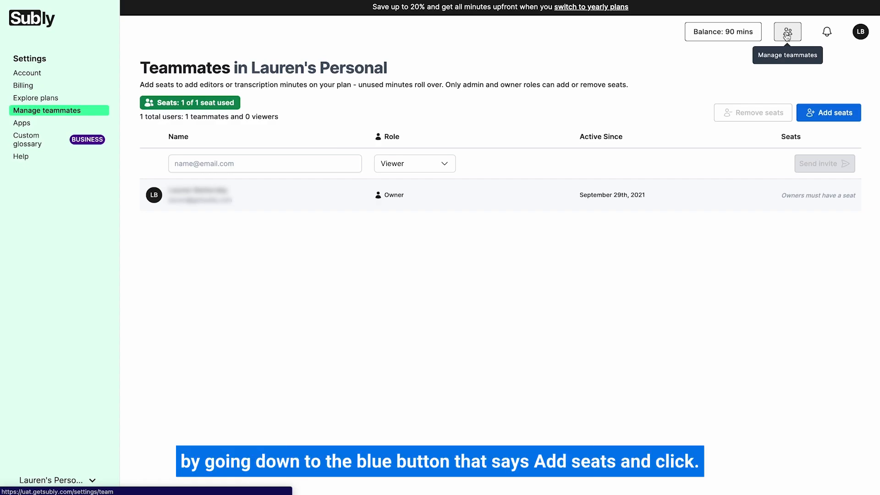
mouse_move(795, 53)
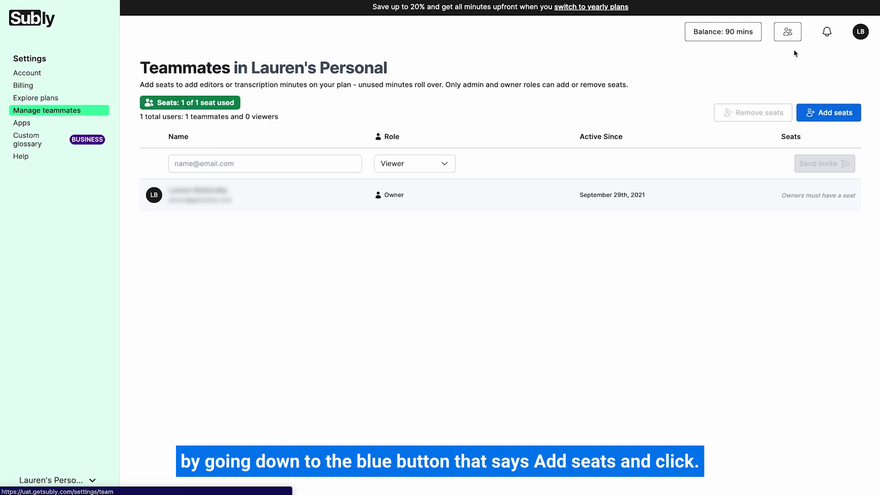
Step: Open the Add seats purchase quote and raise the quantity to five seats
click(829, 112)
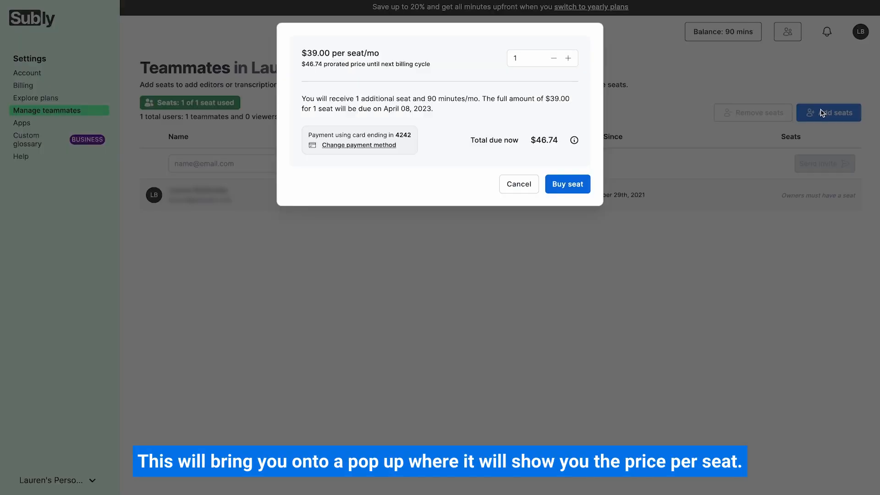
mouse_move(381, 51)
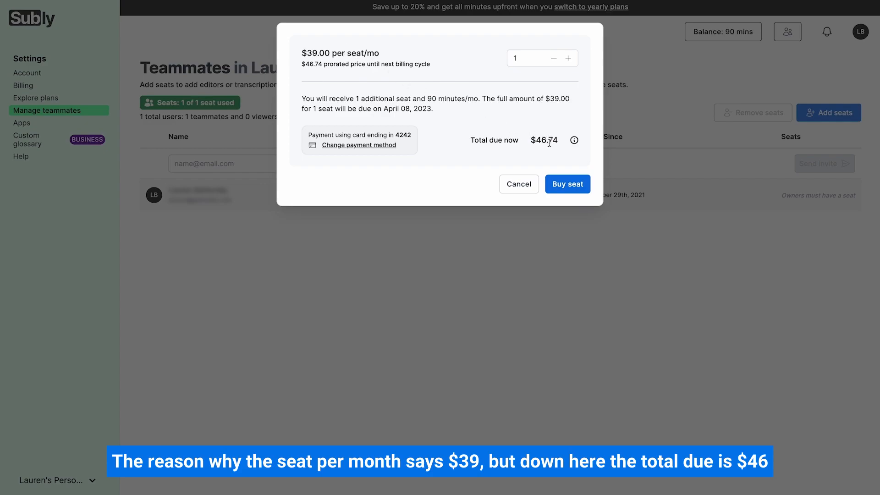
mouse_move(553, 141)
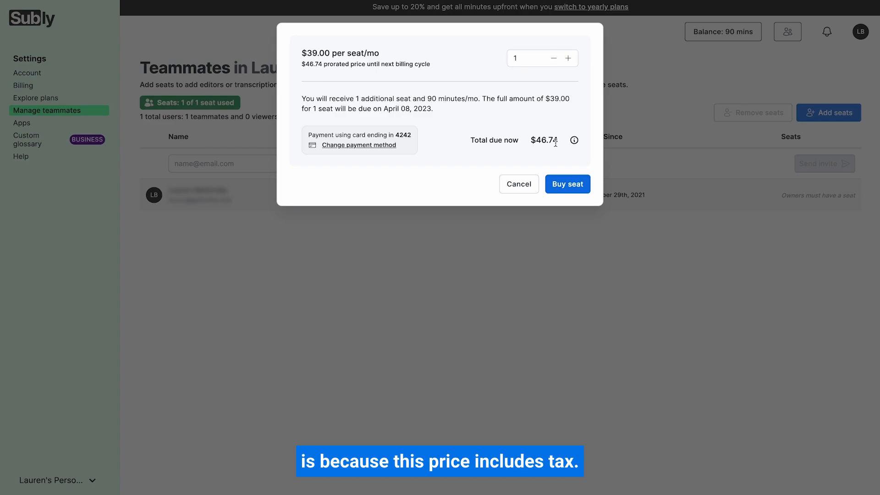
mouse_move(566, 144)
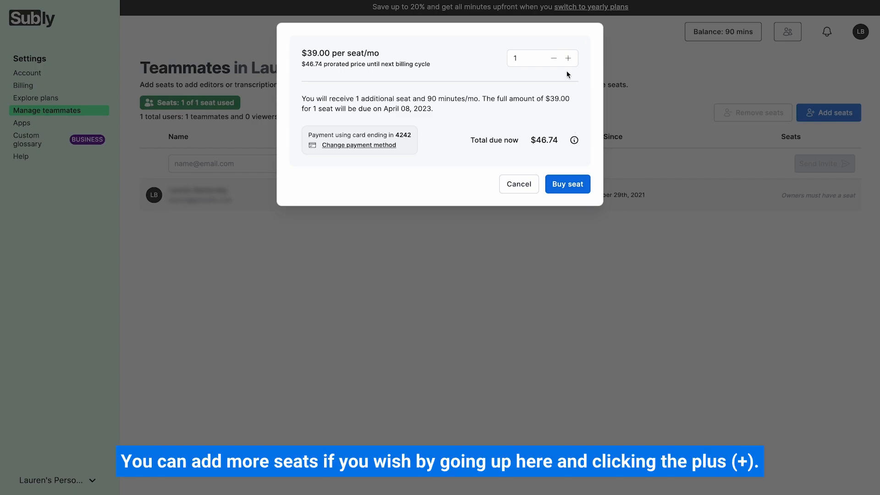
mouse_move(568, 58)
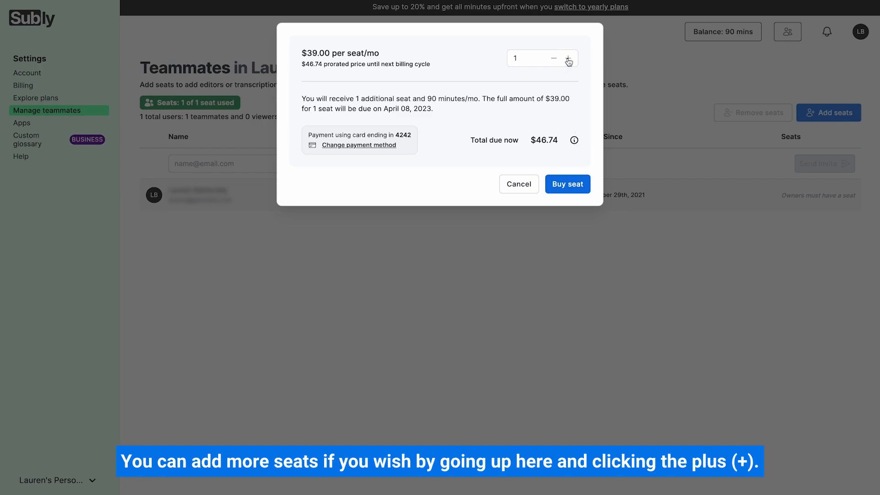
click(568, 58)
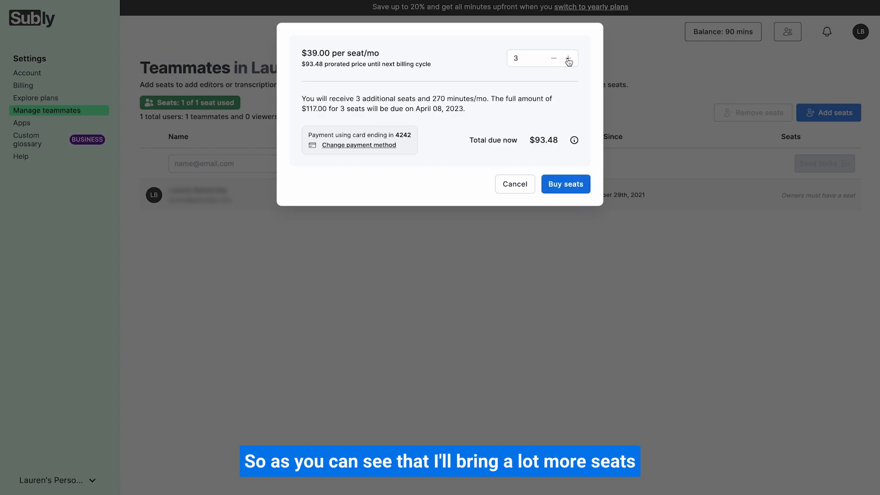
click(568, 58)
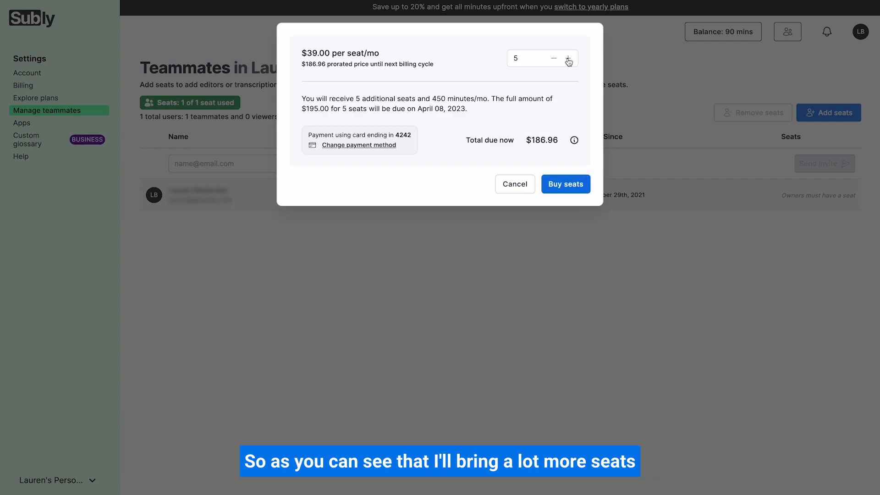
click(568, 58)
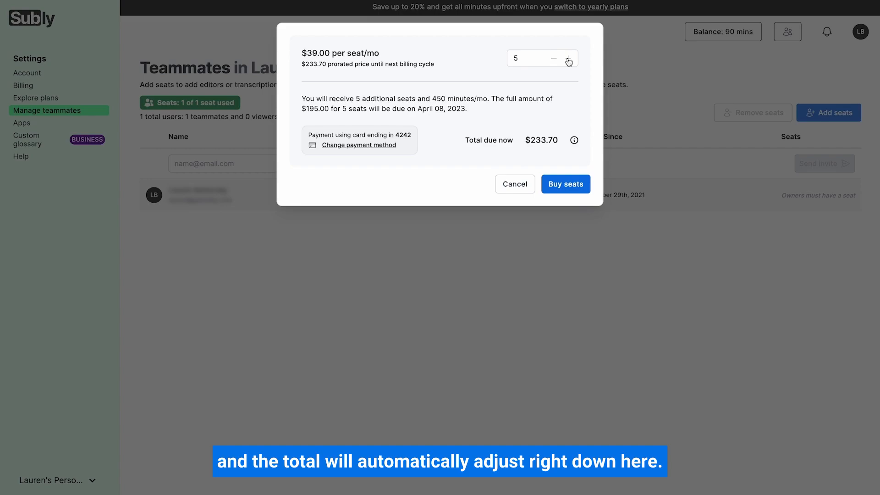
mouse_move(538, 155)
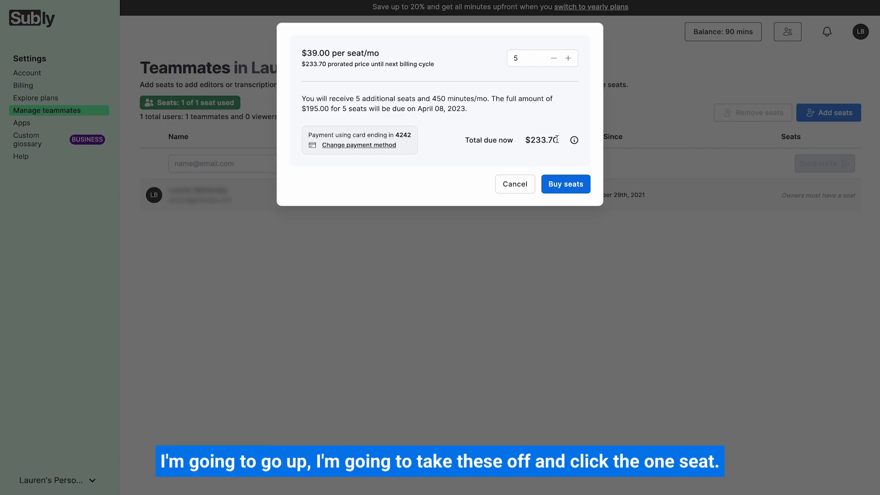
Step: Buy one extra seat for 2 seats and 180 minutes, then enter a suggested invitee email
click(553, 58)
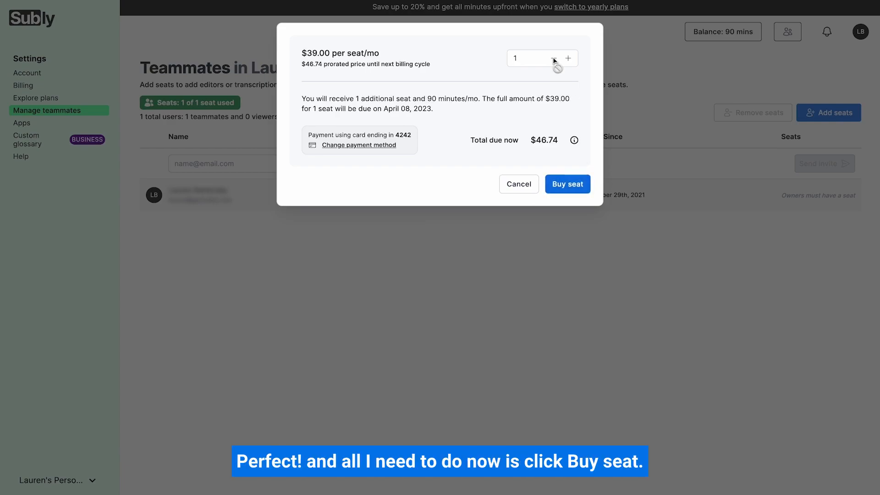
click(567, 184)
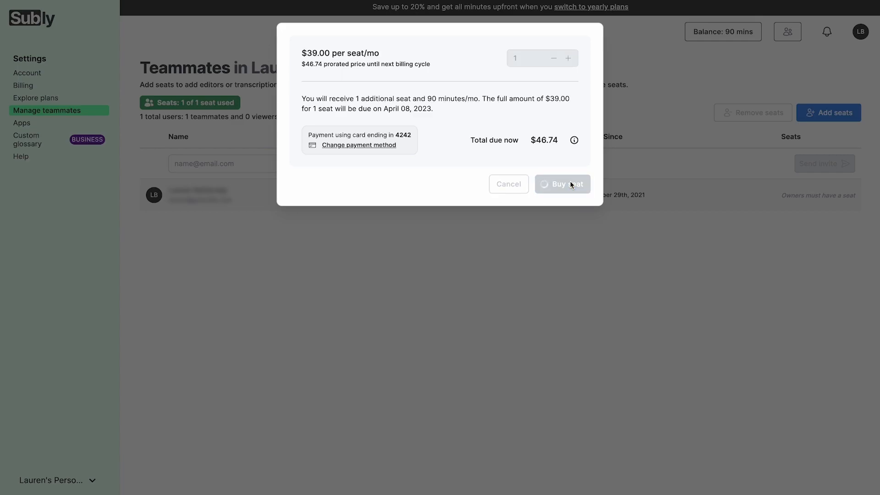
click(561, 183)
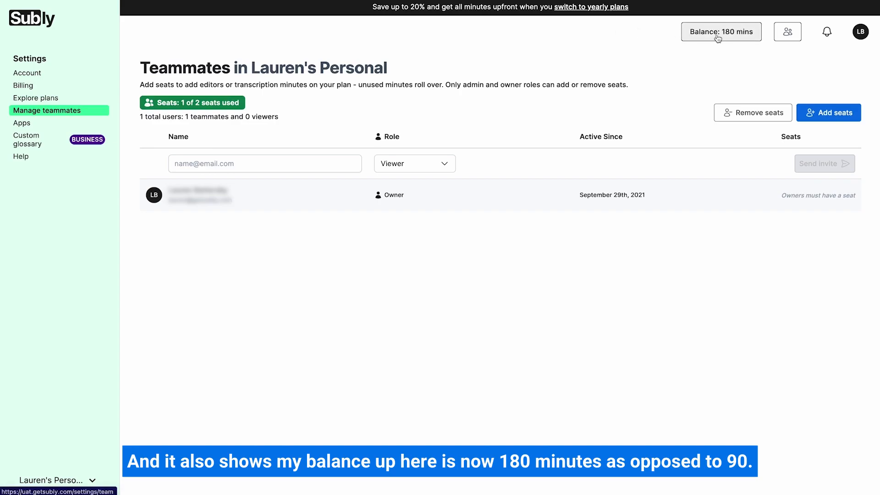
mouse_move(740, 41)
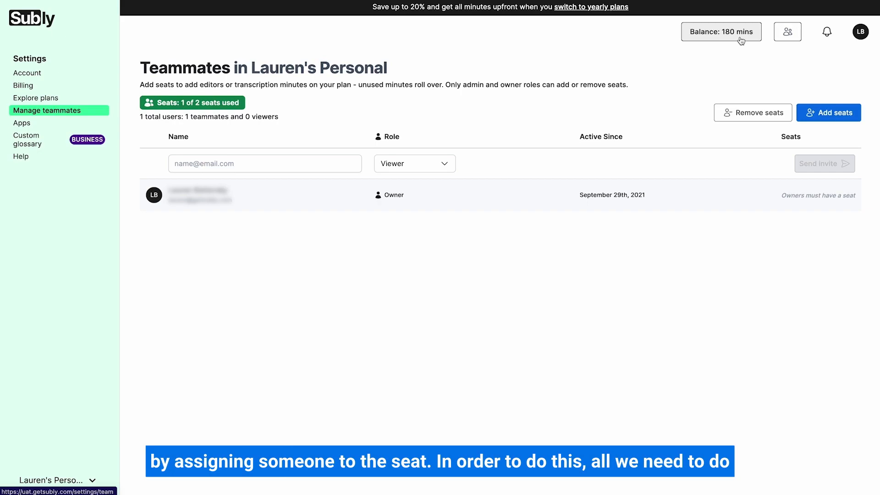
mouse_move(422, 117)
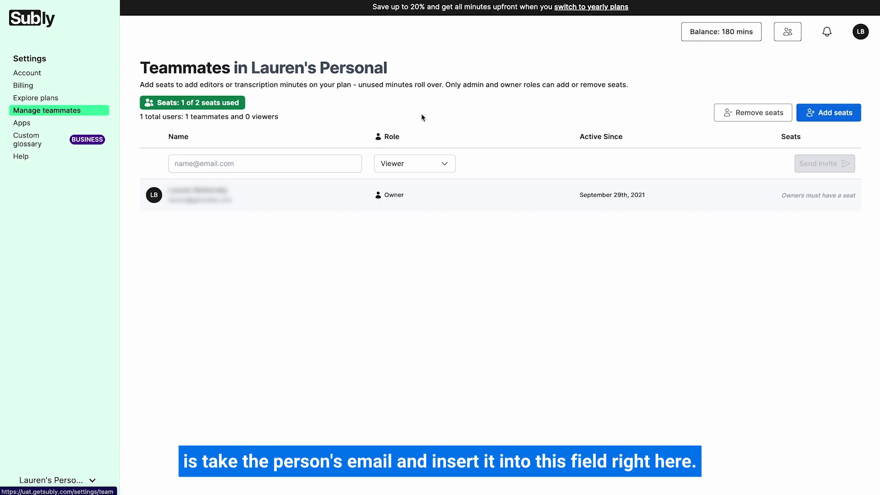
click(264, 163)
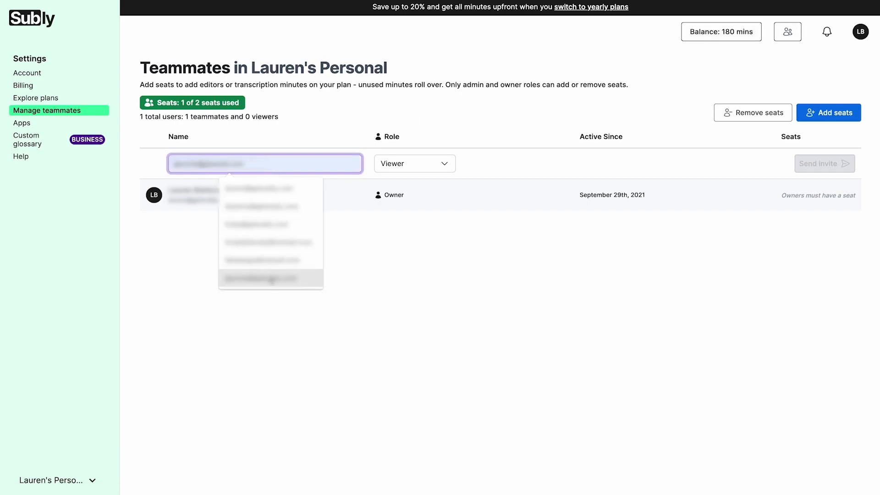
click(270, 278)
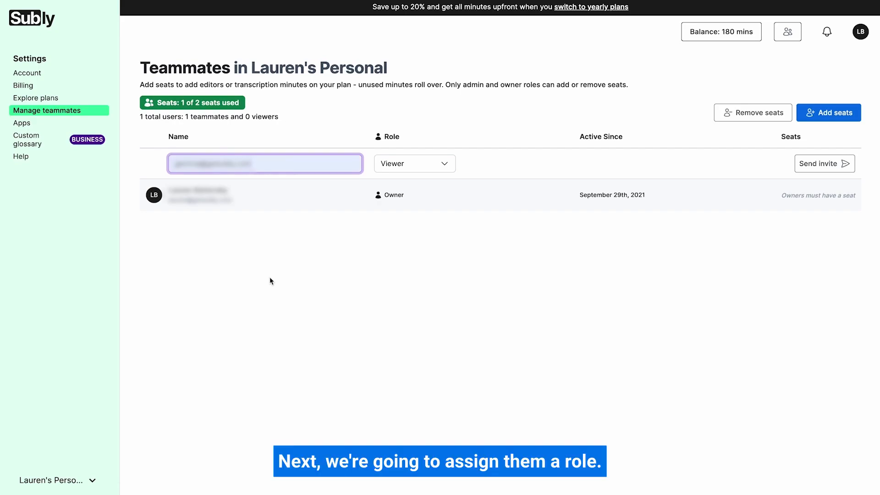
mouse_move(433, 173)
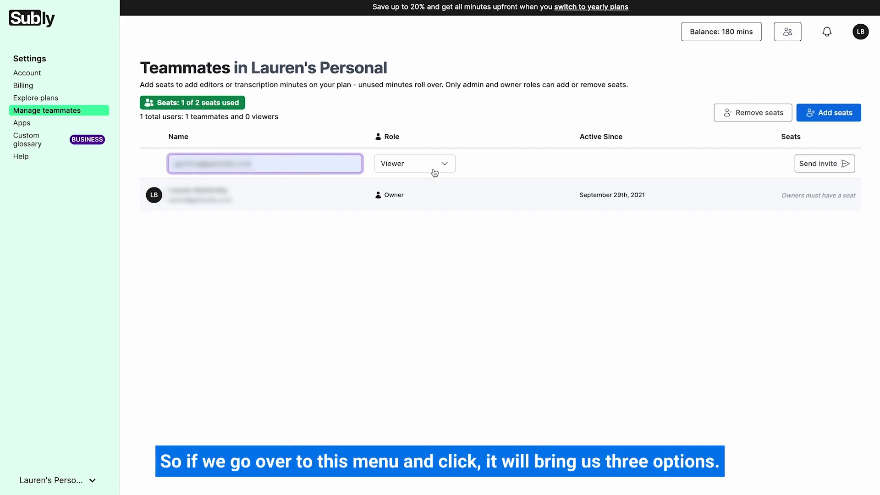
Step: Choose Editor from the Role dropdown for the pending invite
click(414, 163)
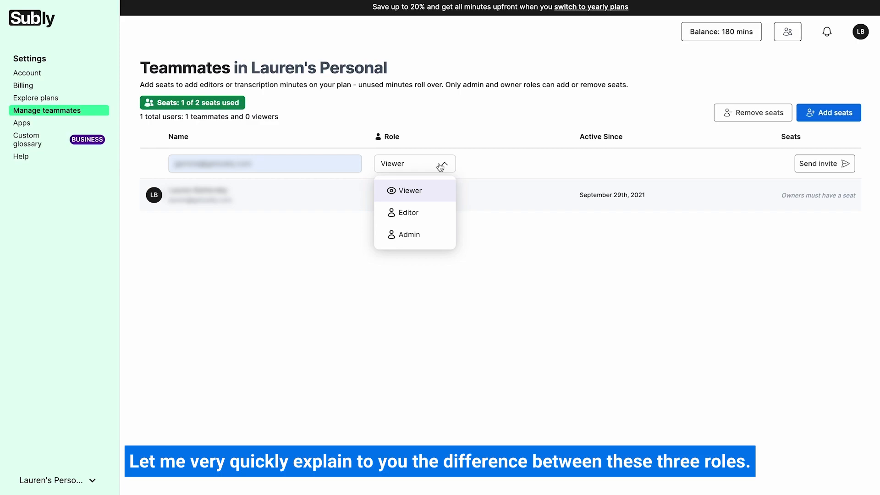
mouse_move(418, 193)
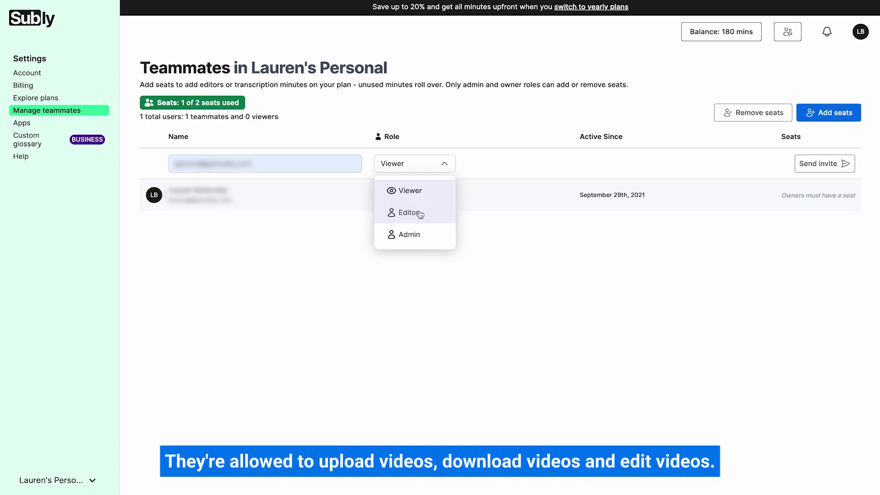
mouse_move(410, 234)
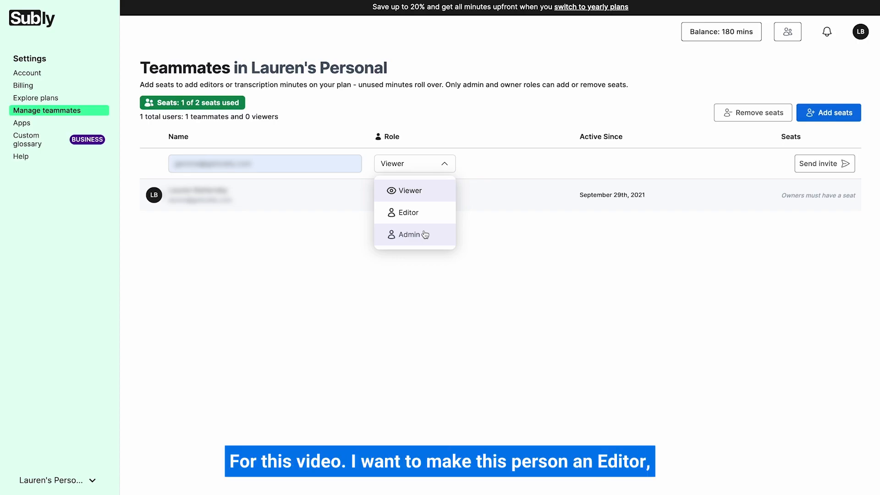
click(408, 212)
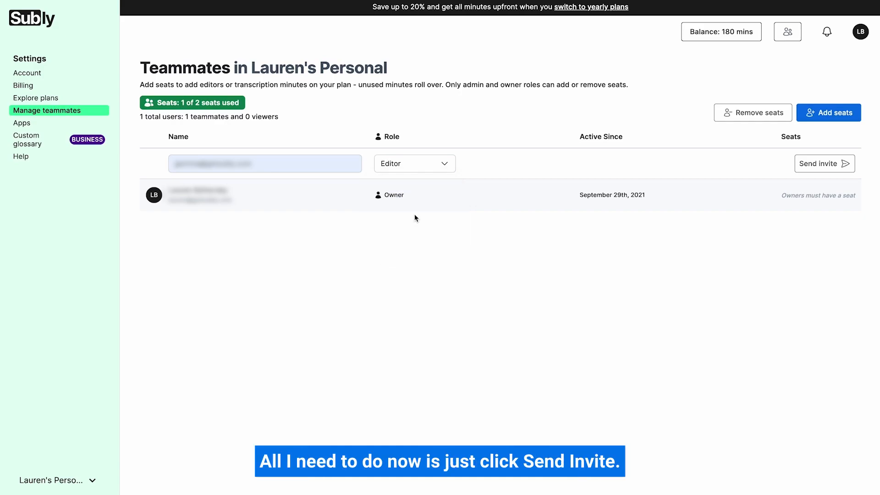
mouse_move(427, 218)
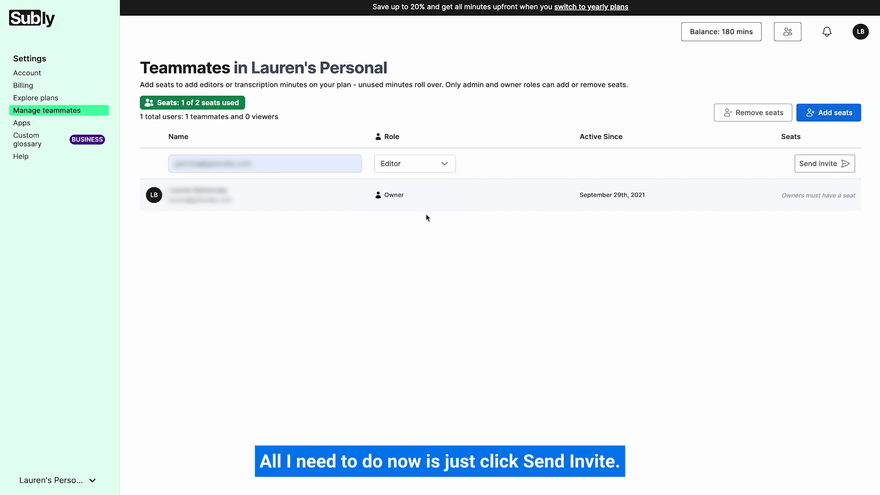
Step: Send the Editor invite so the teammate is listed with 2 of 2 seats used
click(824, 163)
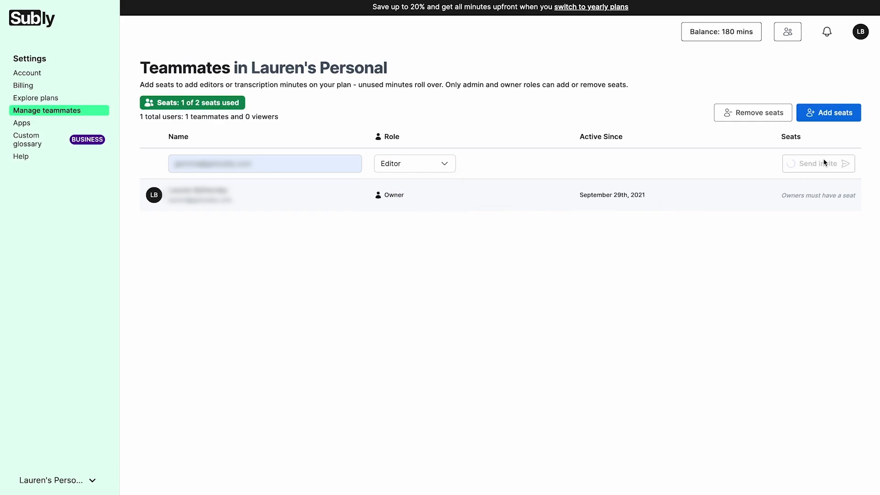
click(814, 163)
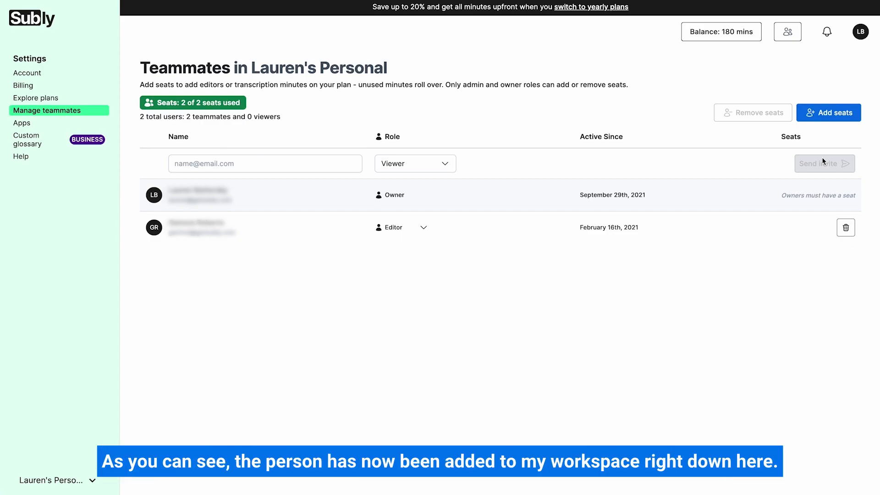
mouse_move(791, 162)
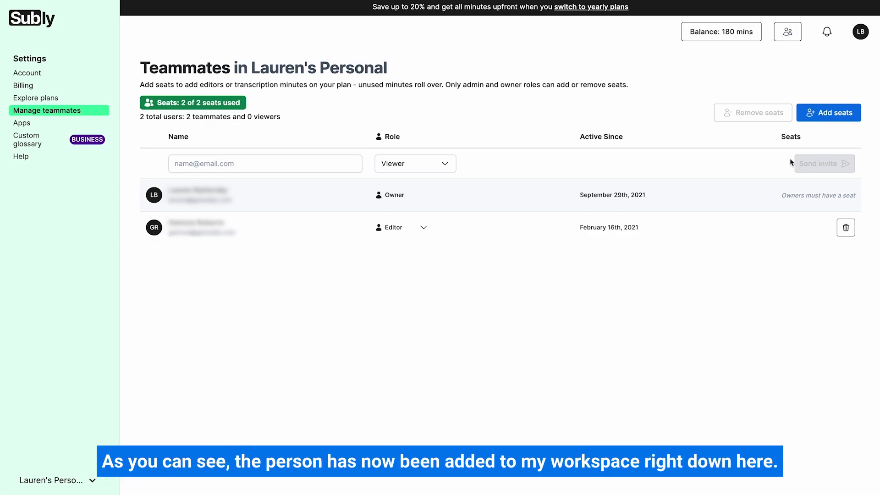
mouse_move(512, 253)
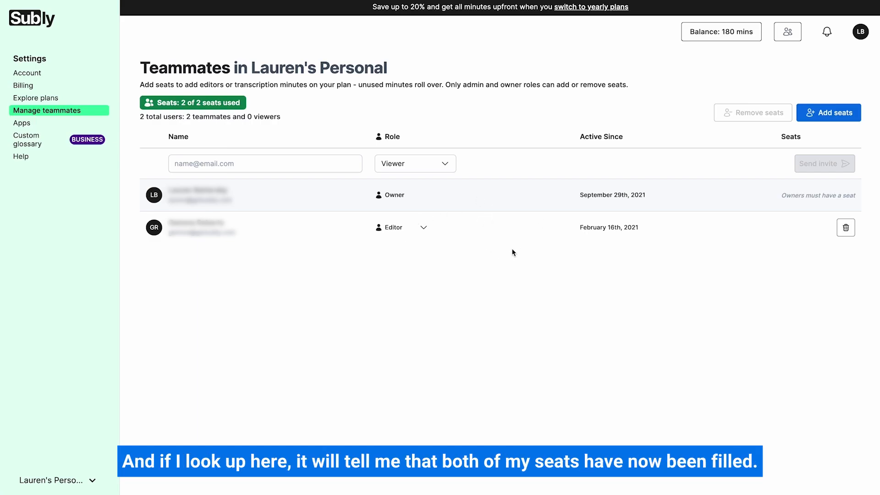
mouse_move(231, 109)
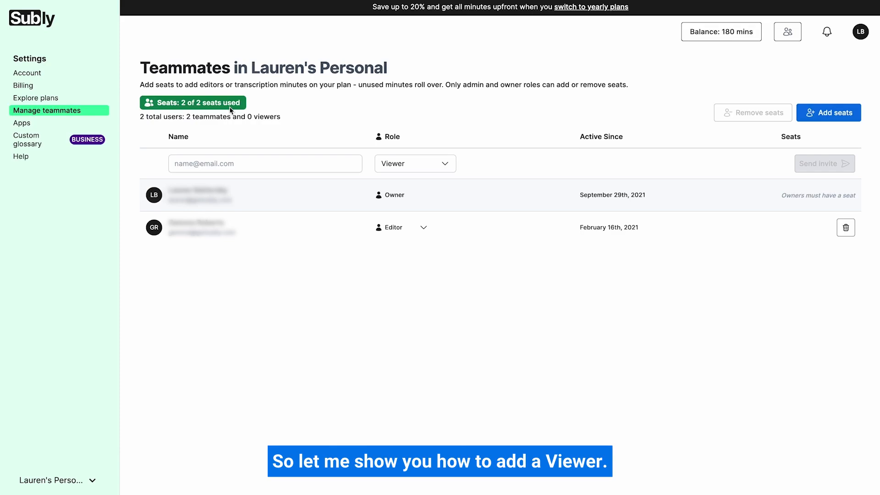
mouse_move(233, 125)
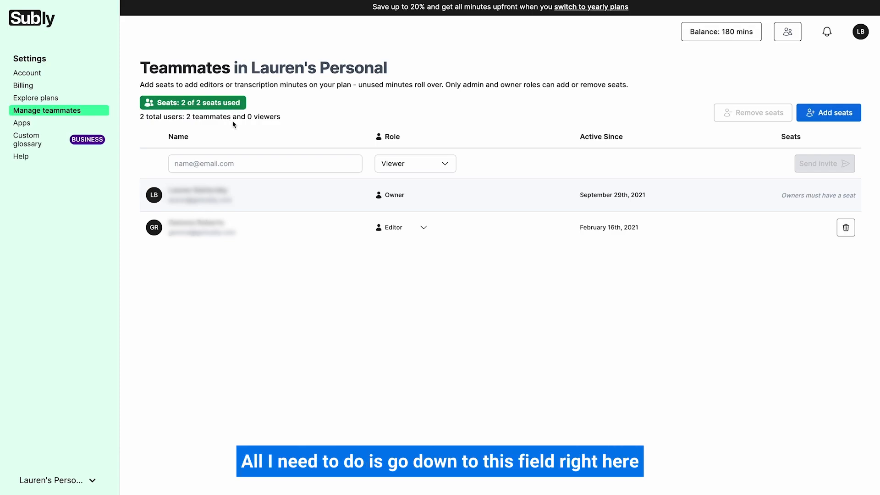
Step: Invite a second person with the Viewer role, now listed as Invited
click(265, 163)
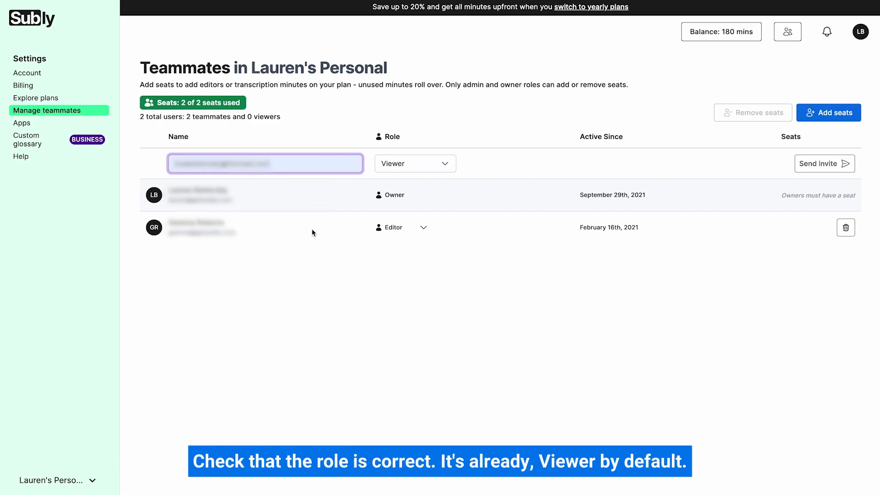
mouse_move(392, 174)
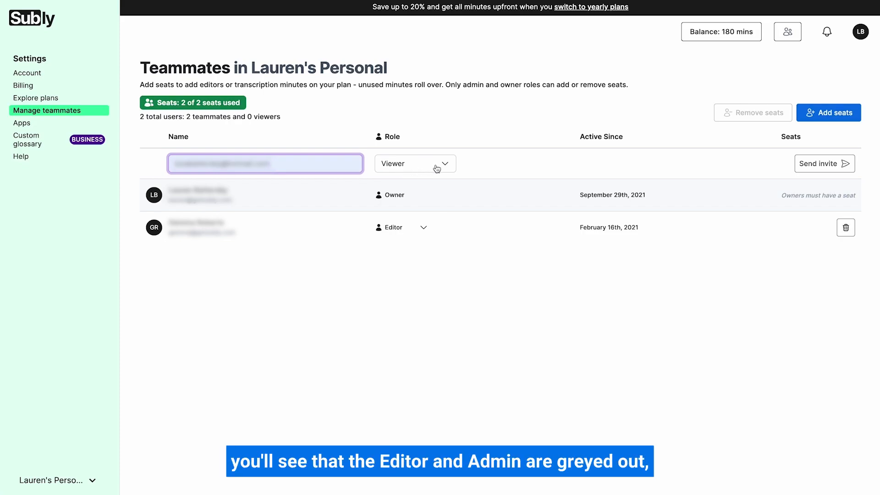
click(415, 163)
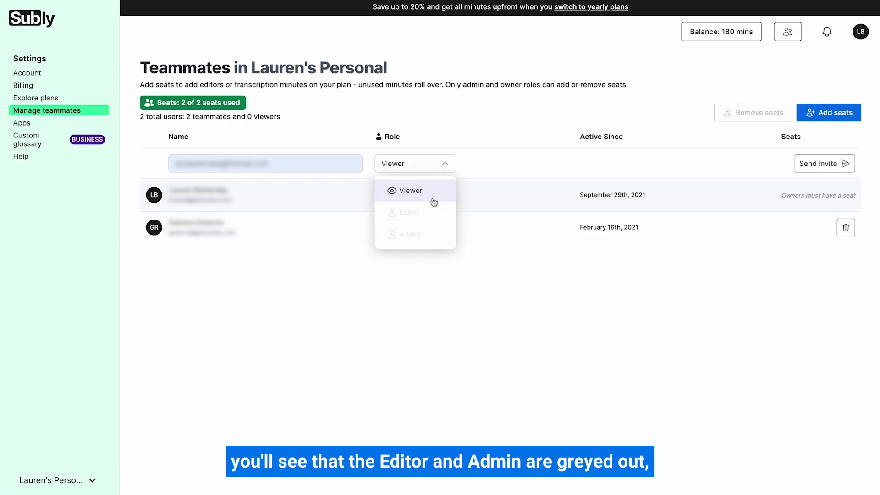
mouse_move(430, 232)
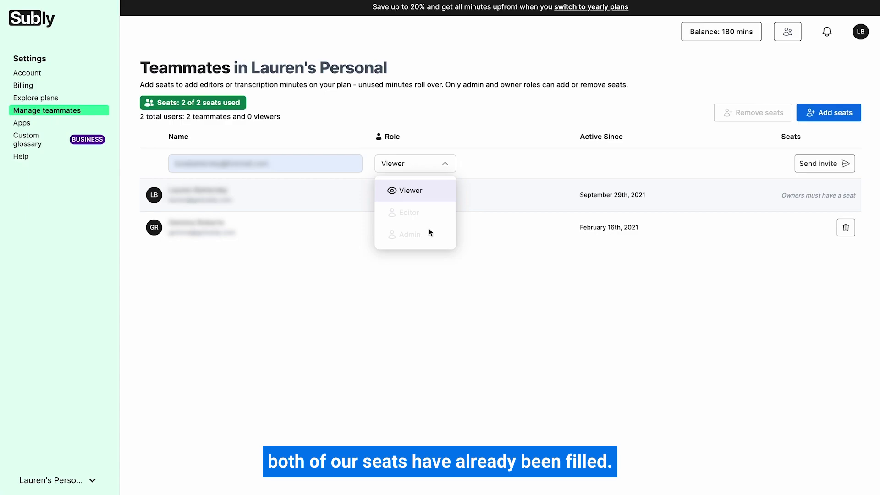
click(411, 190)
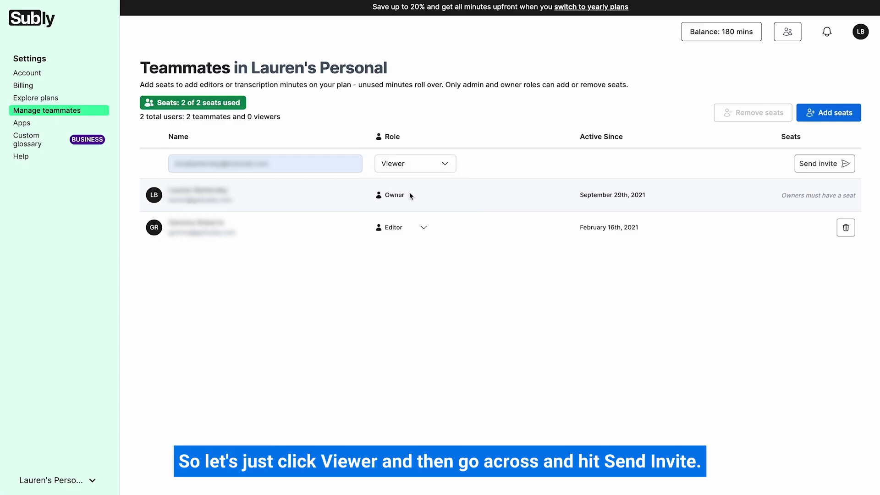
mouse_move(730, 158)
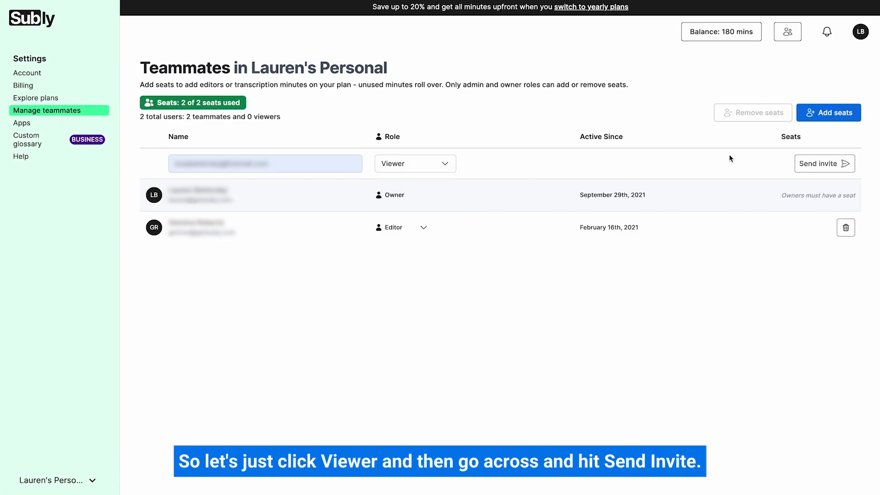
click(825, 163)
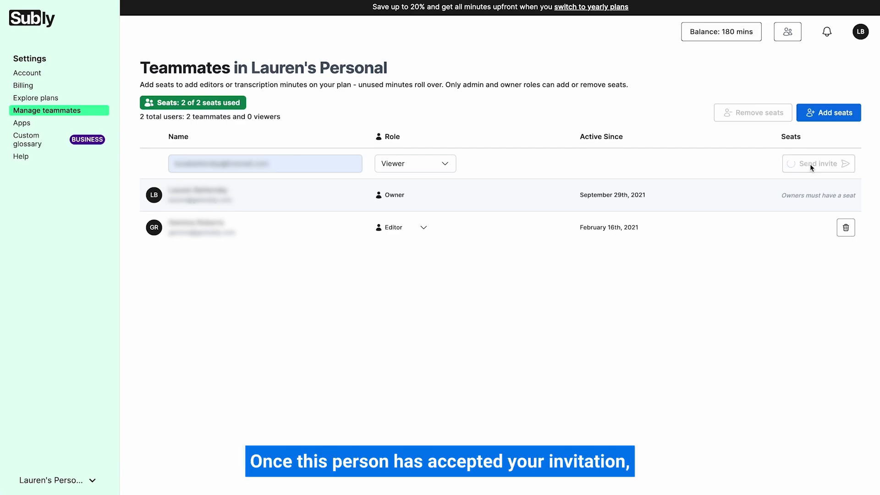
click(818, 163)
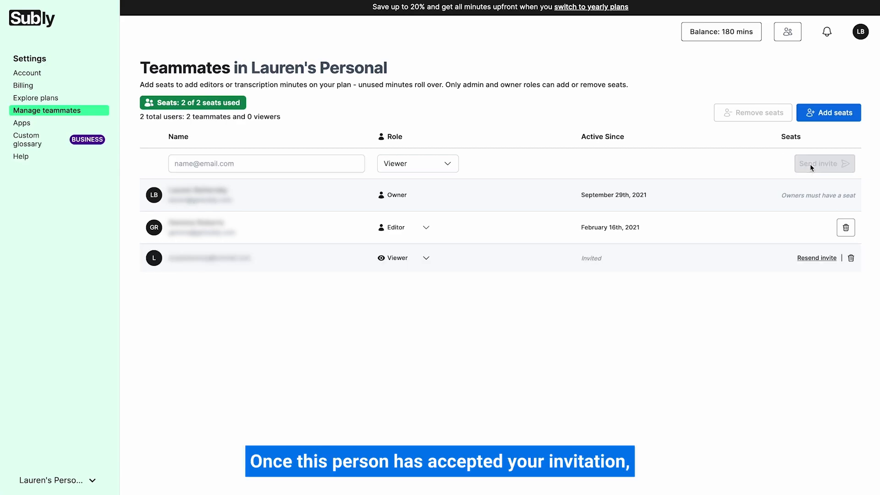
mouse_move(425, 128)
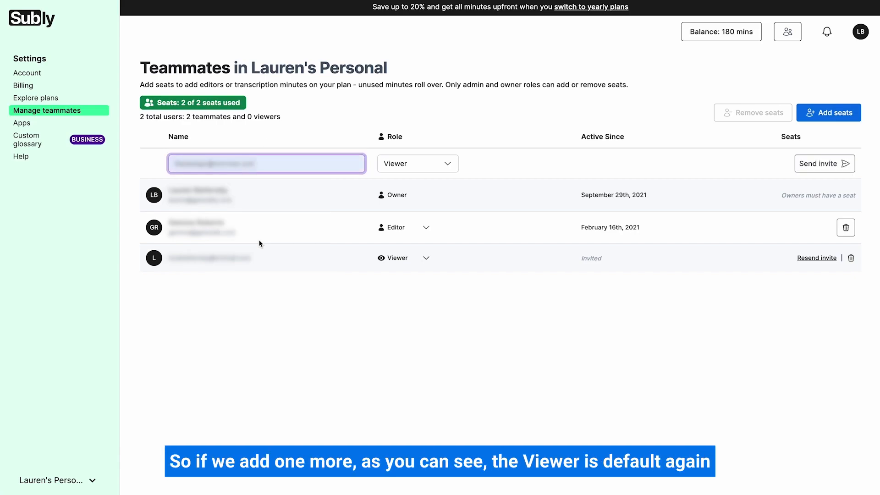
mouse_move(410, 167)
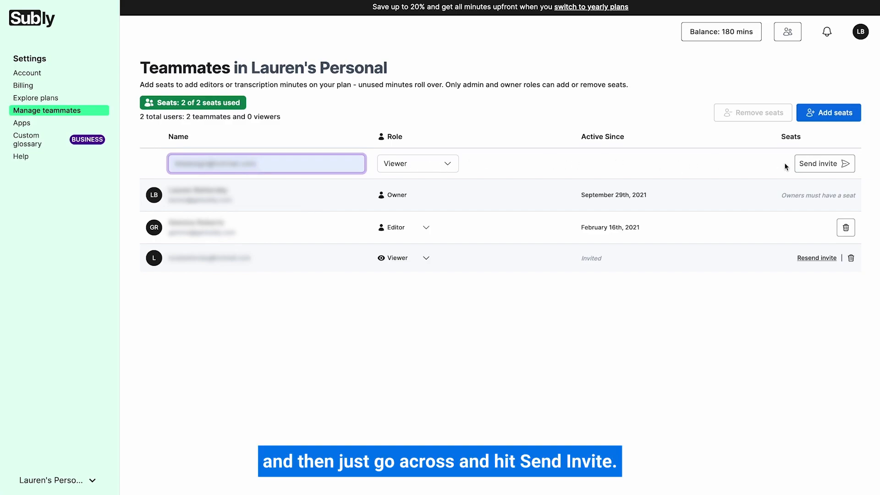
Step: Send another invite with the default Viewer role, giving two invited Viewers
click(822, 163)
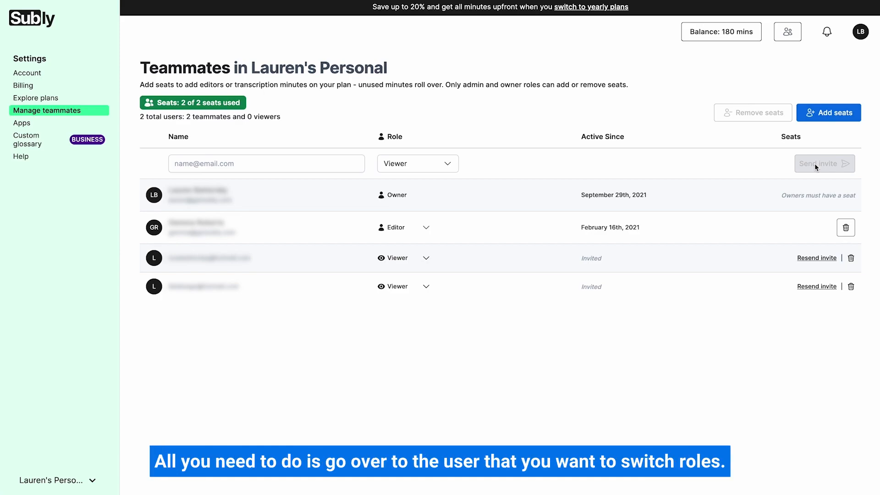
mouse_move(813, 169)
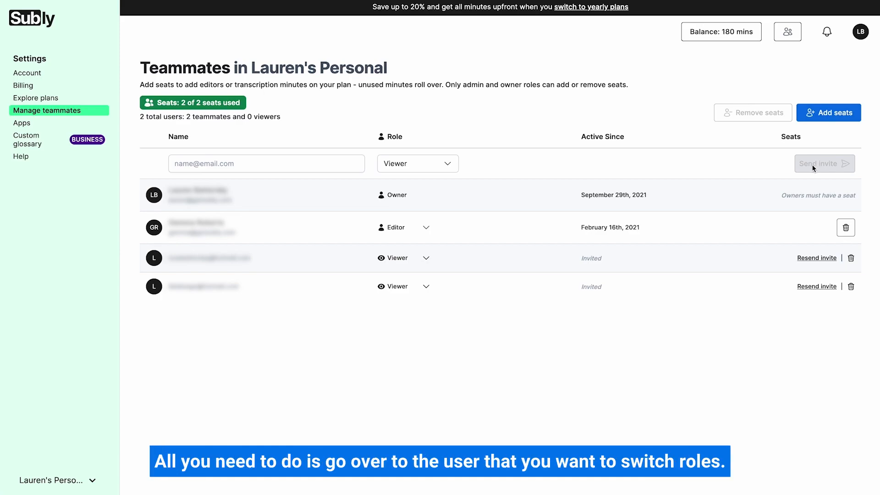
mouse_move(427, 230)
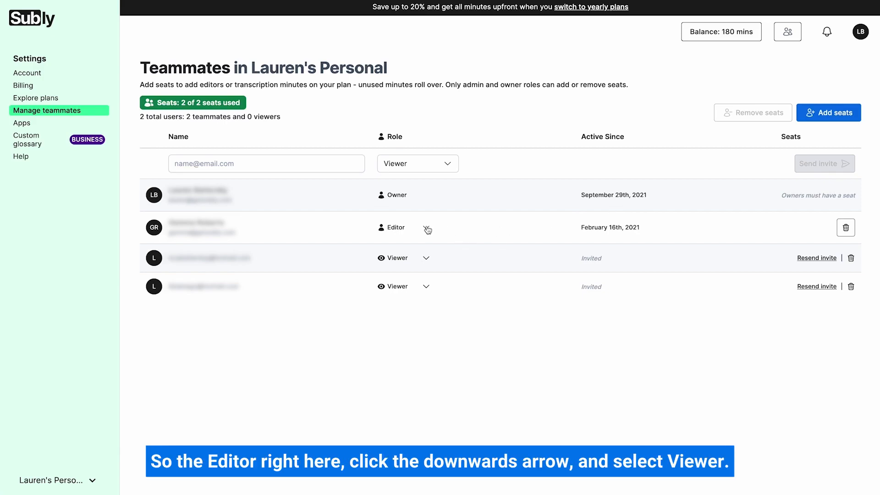
Step: Change the Editor teammate to Viewer and the first invited Viewer to Editor
click(426, 229)
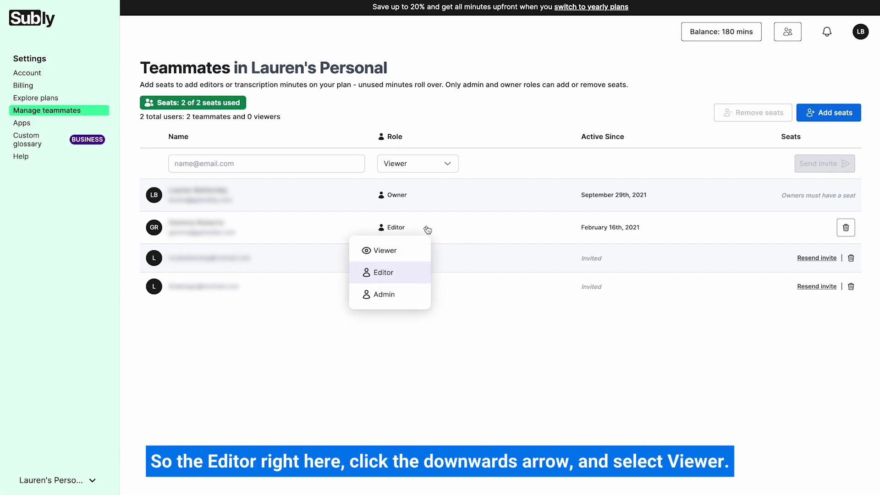
click(384, 250)
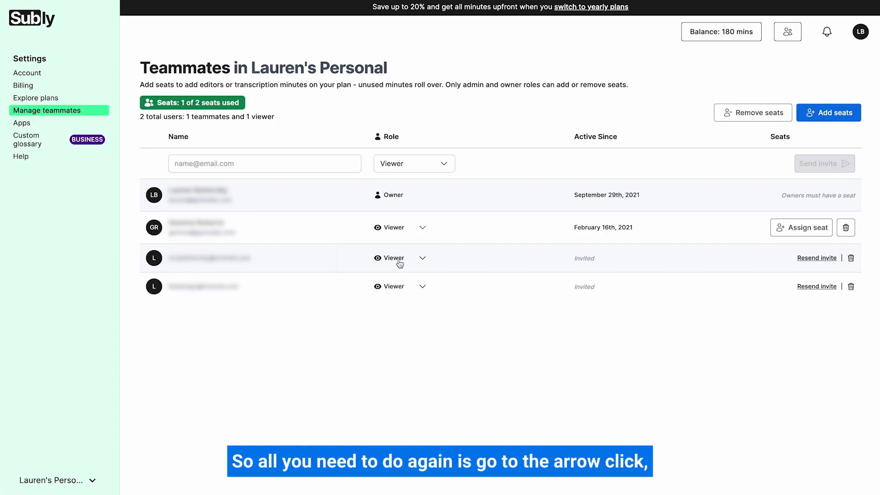
mouse_move(421, 262)
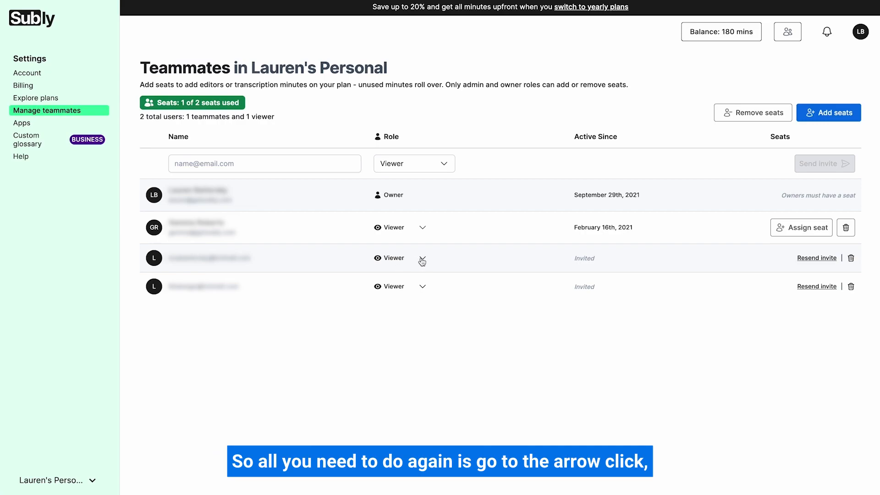
click(422, 257)
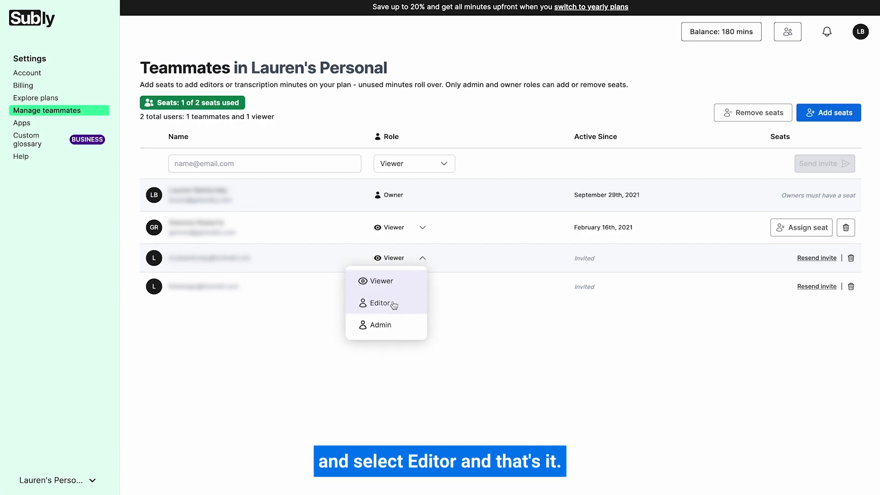
click(380, 303)
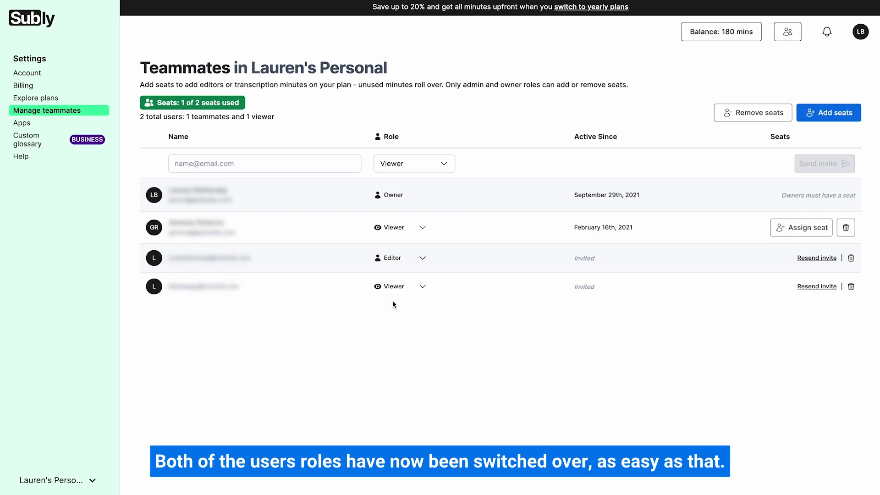